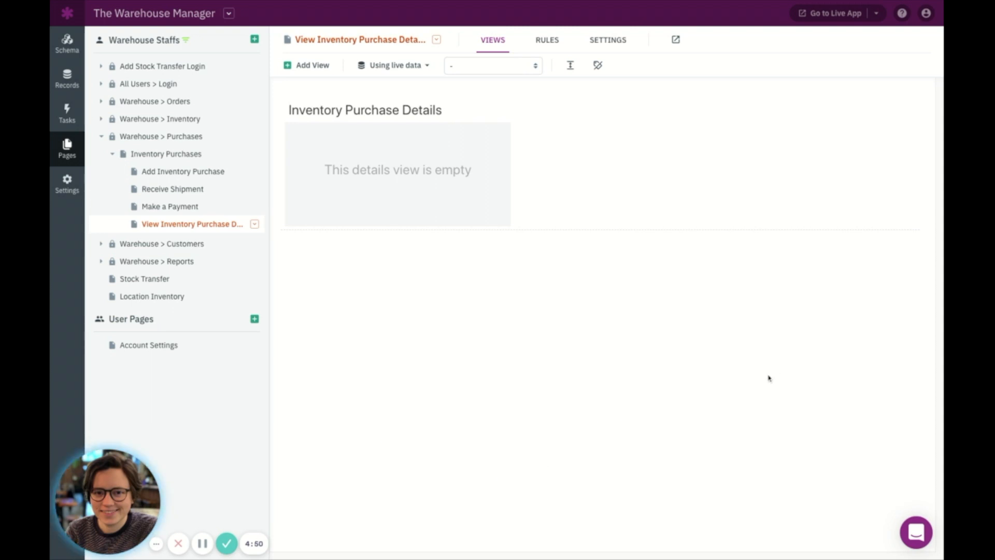
{"action": "mouse_move", "coordinate": [611, 427]}
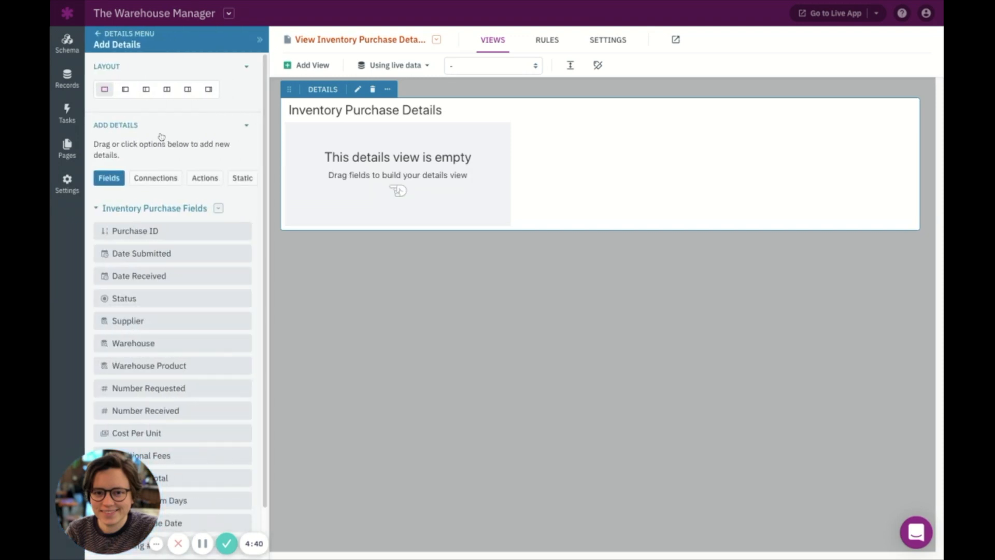
{"action": "mouse_move", "coordinate": [156, 234]}
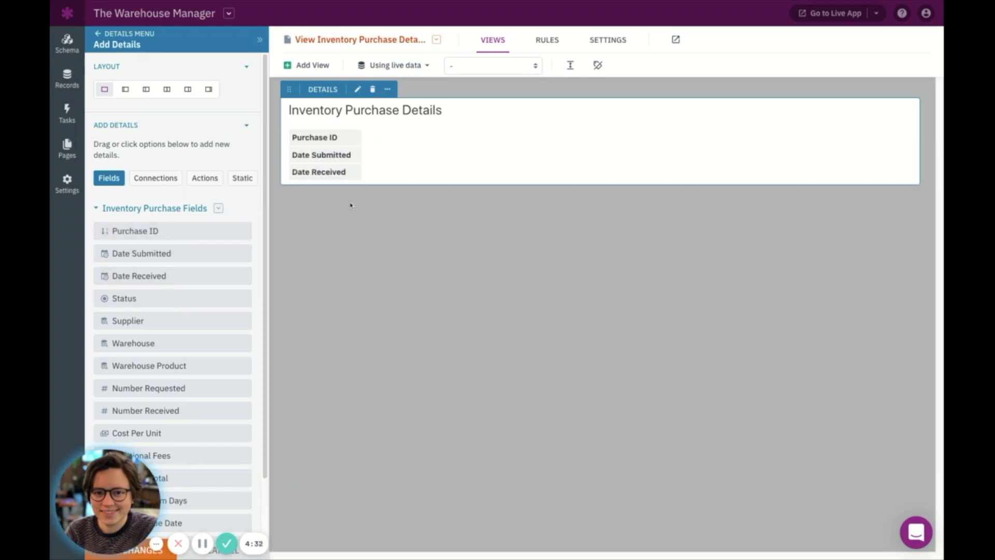
{"action": "mouse_move", "coordinate": [336, 238]}
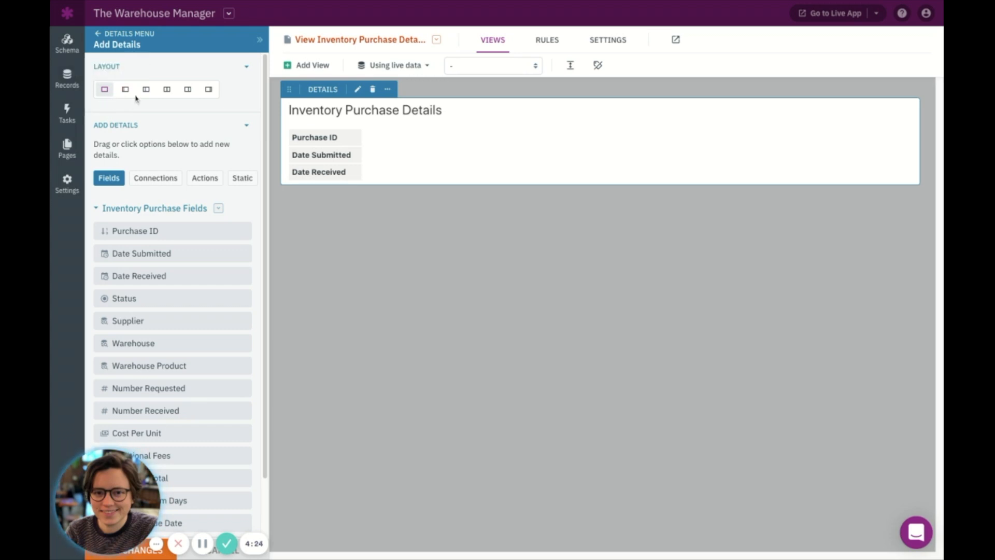
Switch the purchase details view to a two-column layout.
{"action": "left_click", "coordinate": [147, 88]}
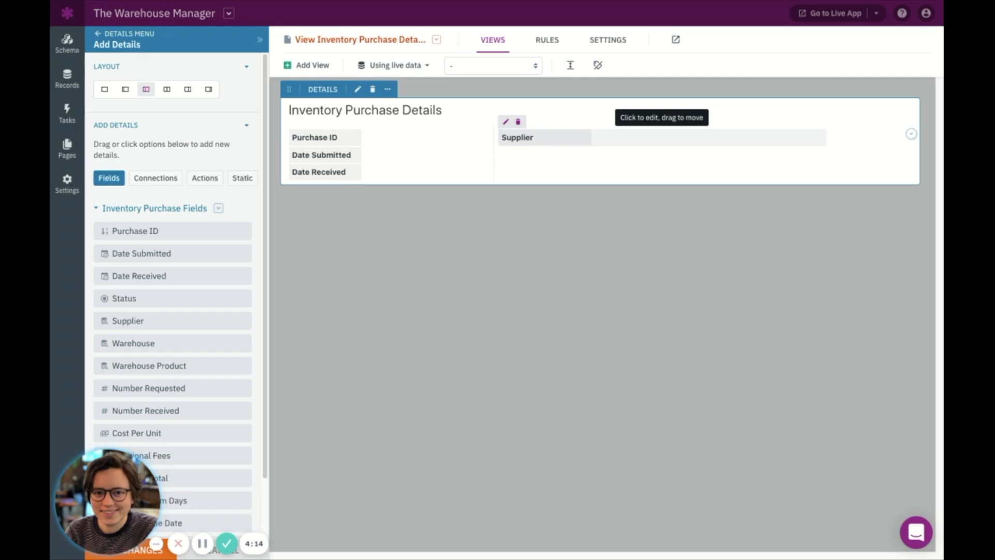
{"action": "mouse_move", "coordinate": [623, 126]}
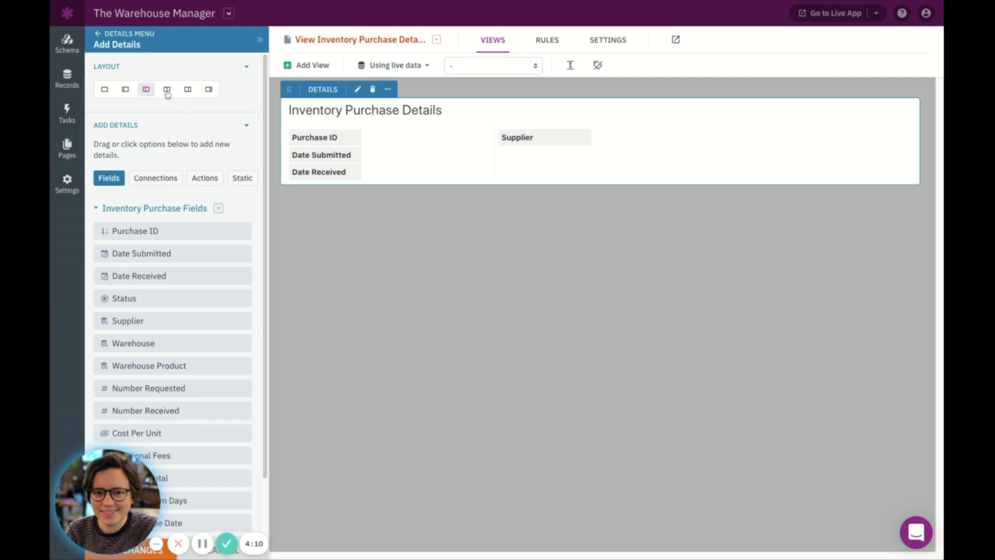
Switch the purchase details view to a four-column layout.
{"action": "left_click", "coordinate": [167, 89]}
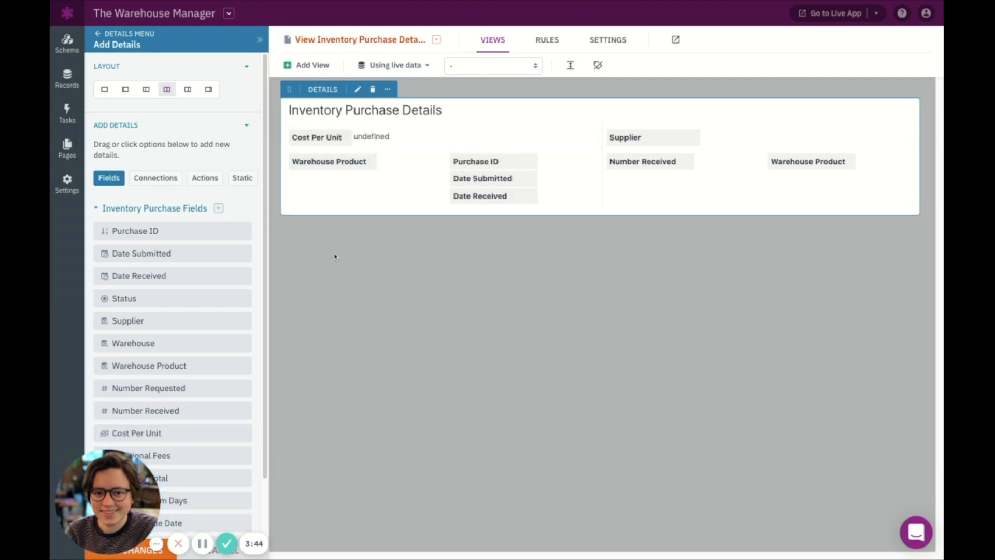
{"action": "mouse_move", "coordinate": [608, 246]}
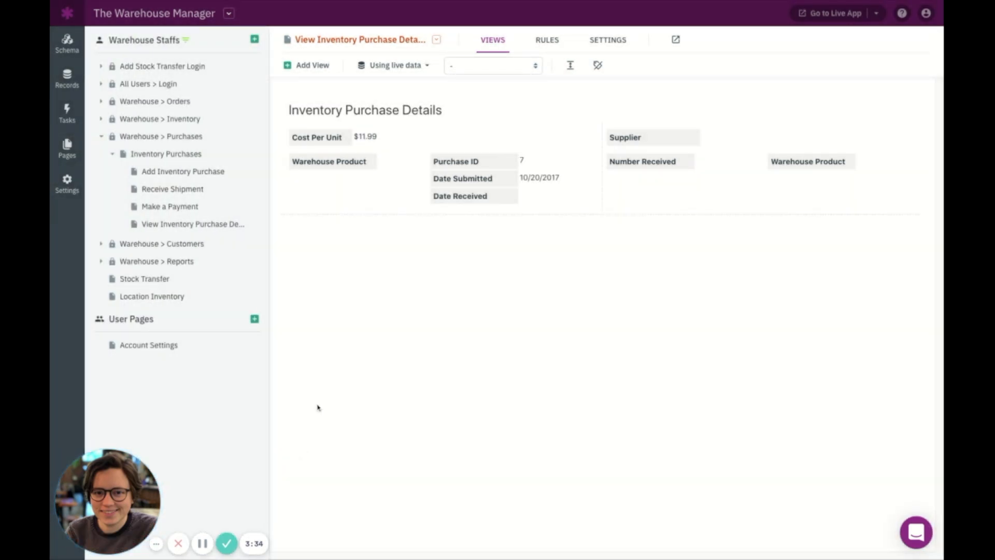
Open the Add Inventory Purchase form and move Number Requested into its own column.
{"action": "left_click", "coordinate": [184, 171]}
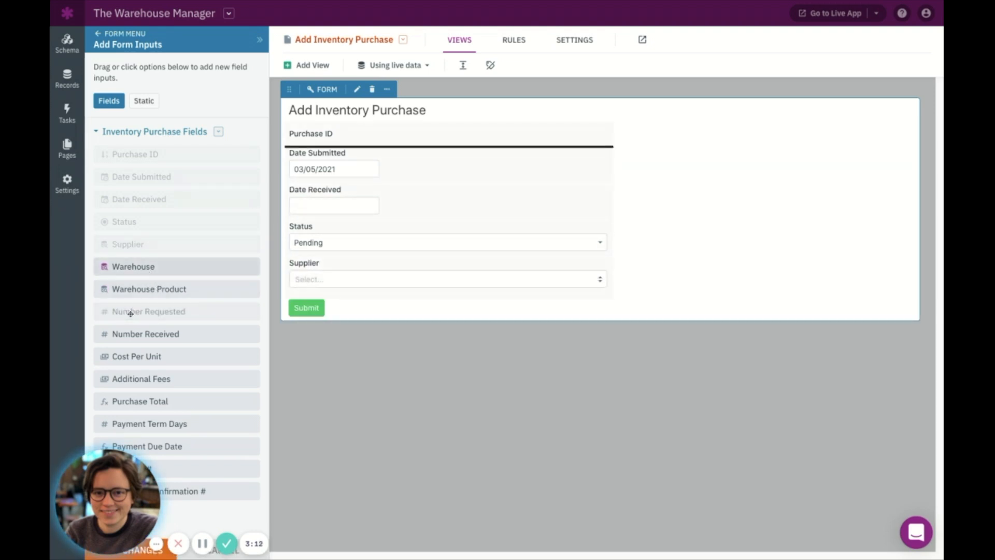
{"action": "left_click_drag", "start_coordinate": [148, 311], "coordinate": [587, 156]}
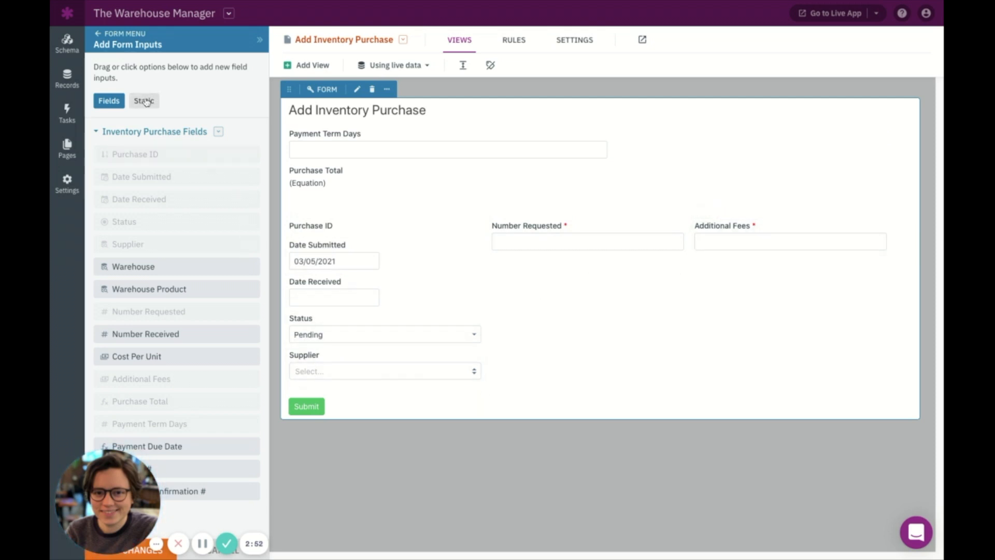
Add a Title/Copy block titled 'Section 1' with copy 'This is section 1'.
{"action": "left_click", "coordinate": [143, 100]}
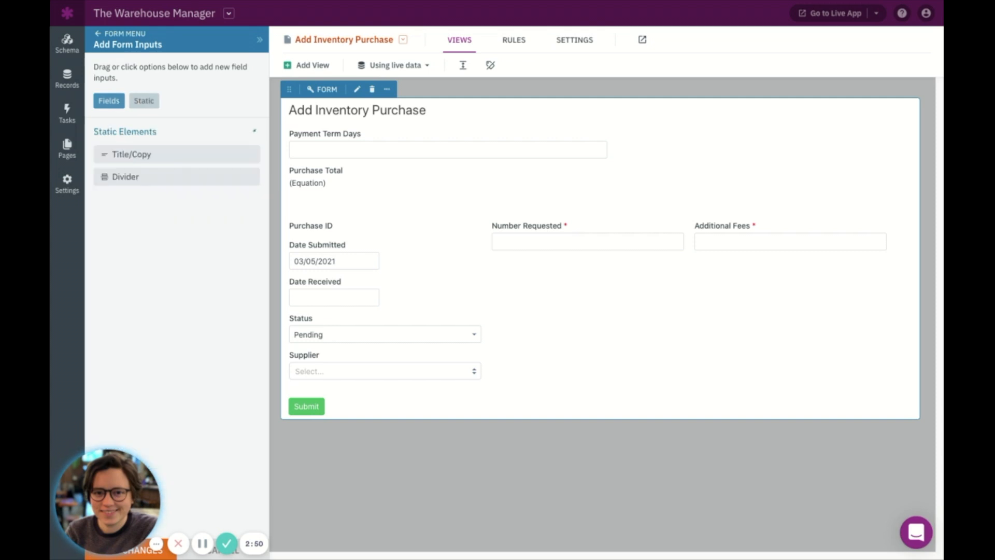
{"action": "left_click", "coordinate": [143, 100]}
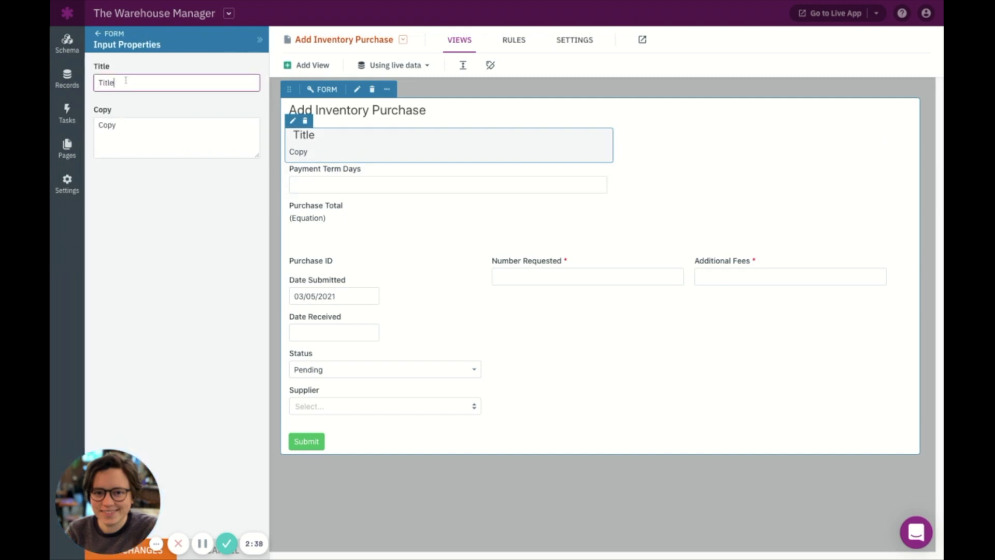
{"action": "type", "text": "Section 1"}
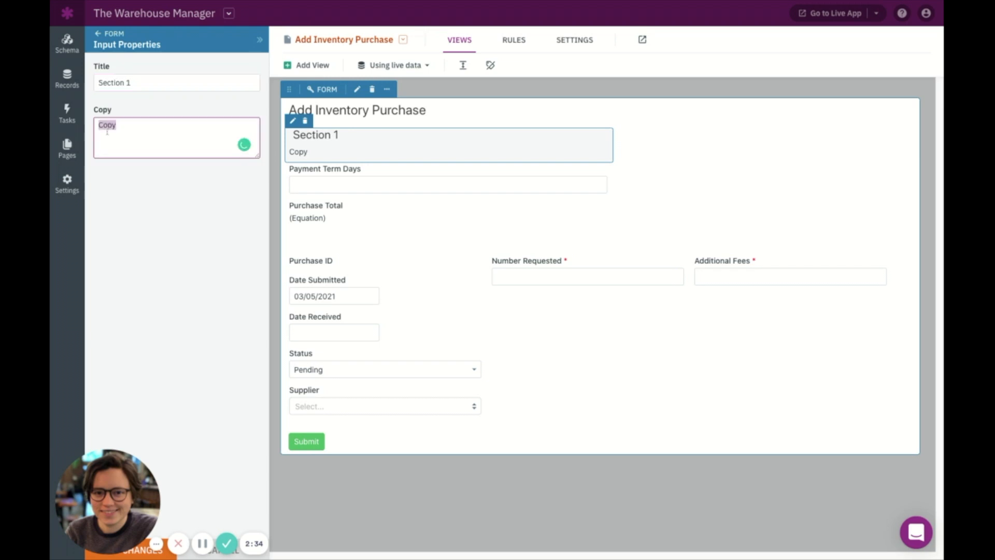
{"action": "type", "text": "This is section 1"}
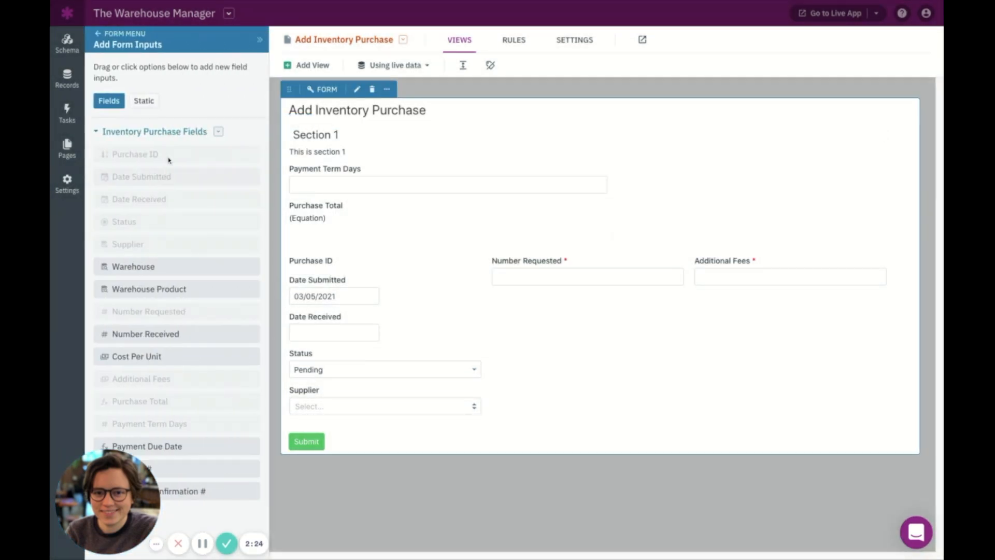
Bring up the Static elements to add a divider below Purchase Total.
{"action": "left_click", "coordinate": [144, 100]}
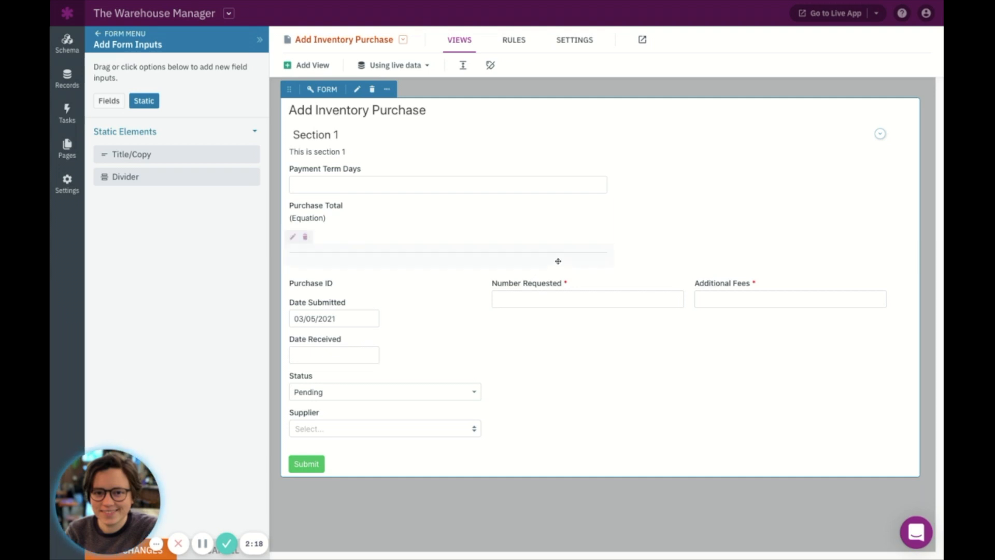
{"action": "mouse_move", "coordinate": [557, 257]}
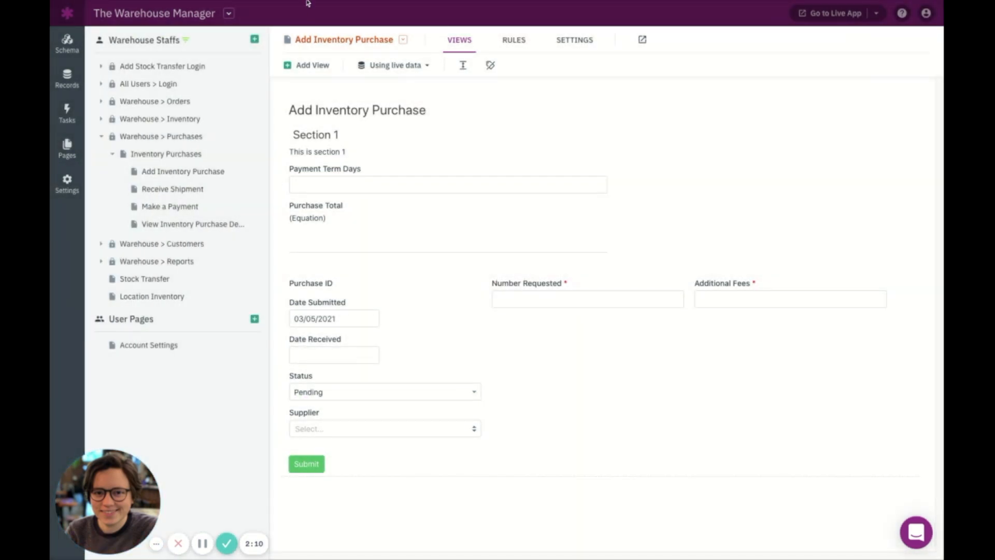
Open the Warehouse Manager app in the live app view.
{"action": "left_click", "coordinate": [833, 13]}
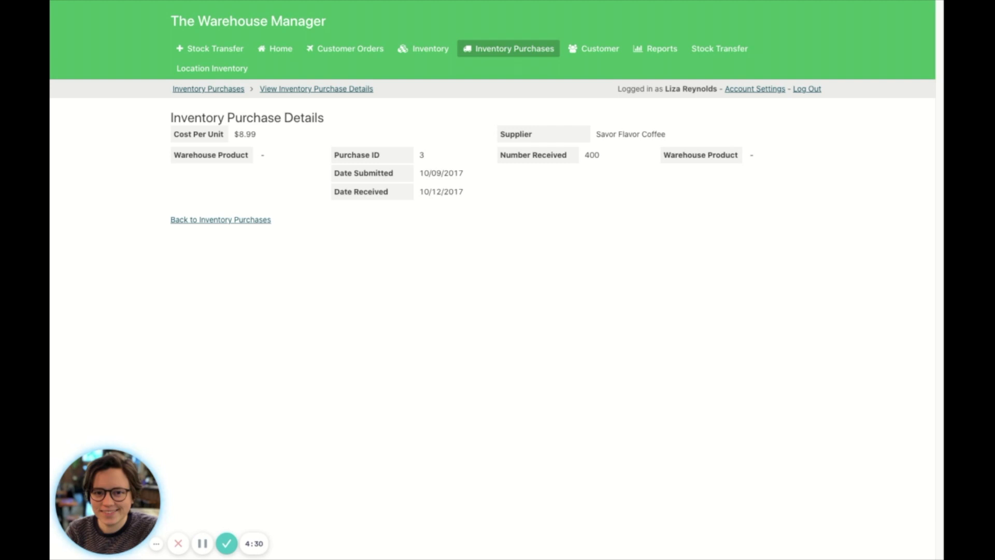
Return to Inventory Purchases and open the live Add Inventory Purchase form.
{"action": "left_click", "coordinate": [207, 88]}
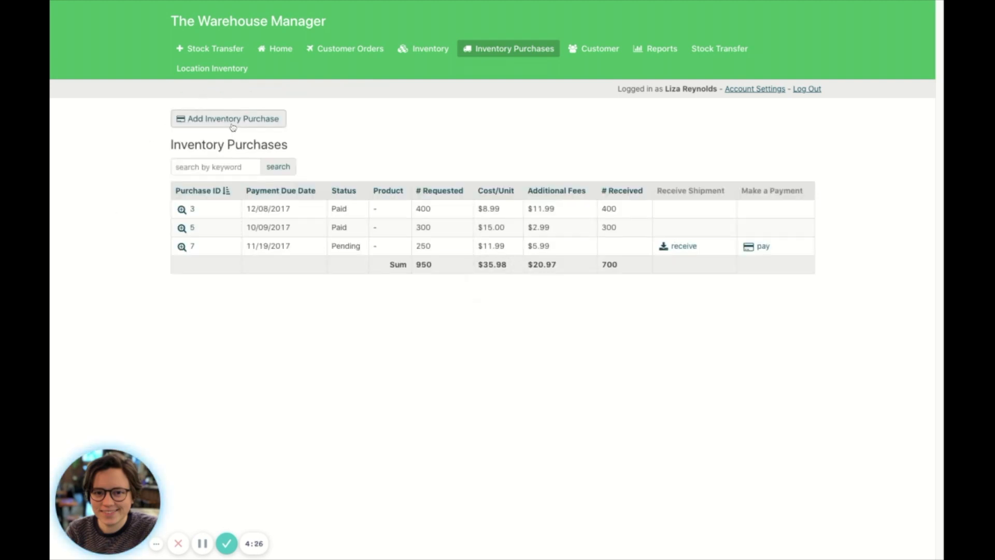
{"action": "left_click", "coordinate": [228, 118]}
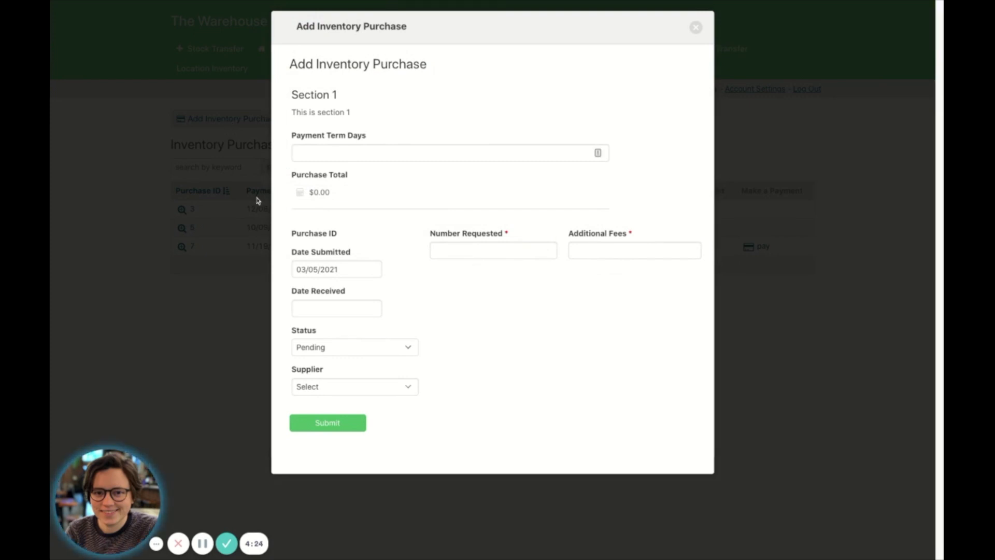
{"action": "mouse_move", "coordinate": [359, 105]}
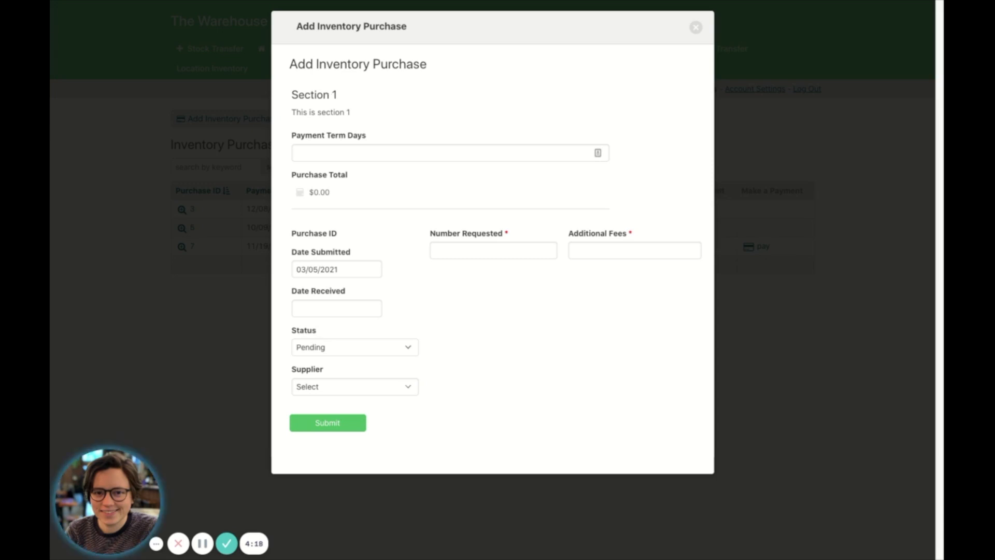
{"action": "mouse_move", "coordinate": [653, 161]}
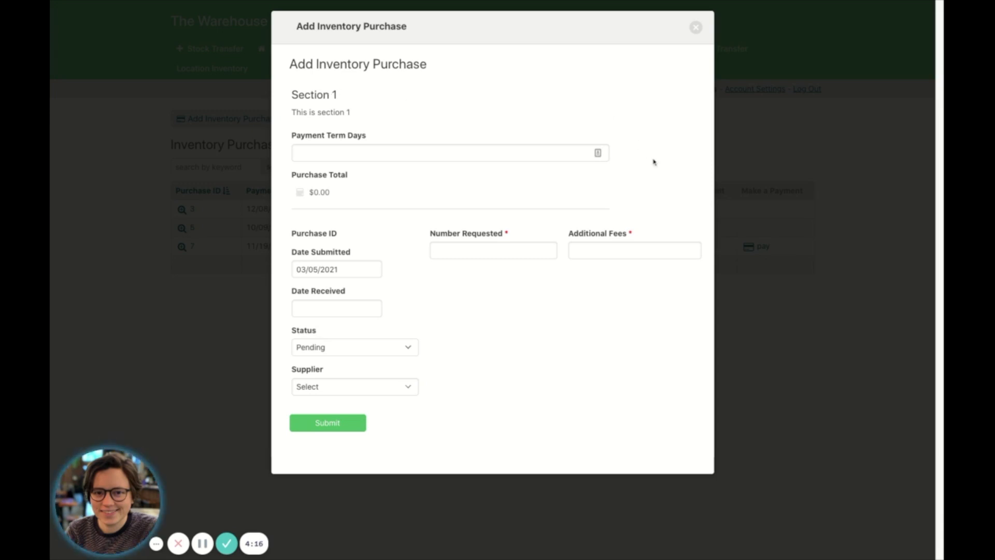
{"action": "mouse_move", "coordinate": [628, 164]}
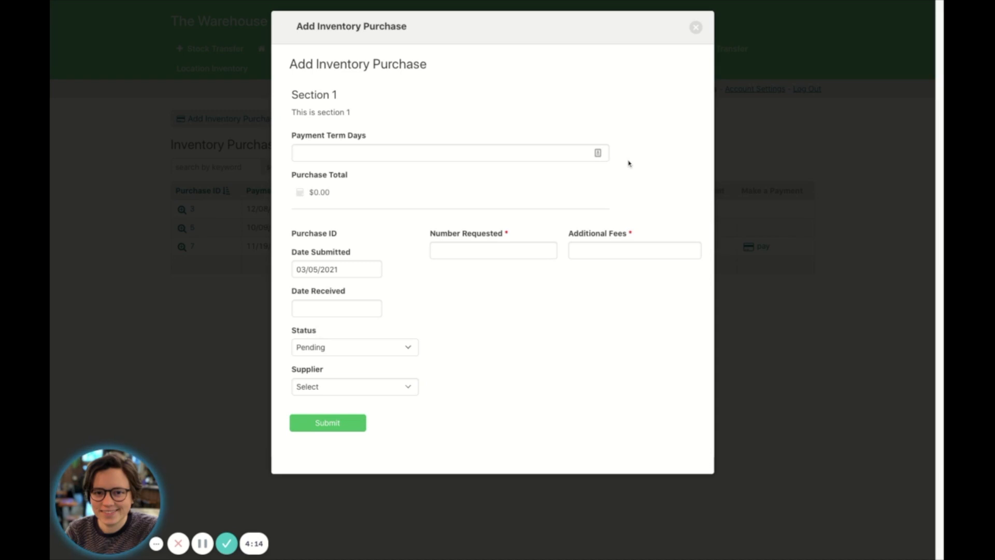